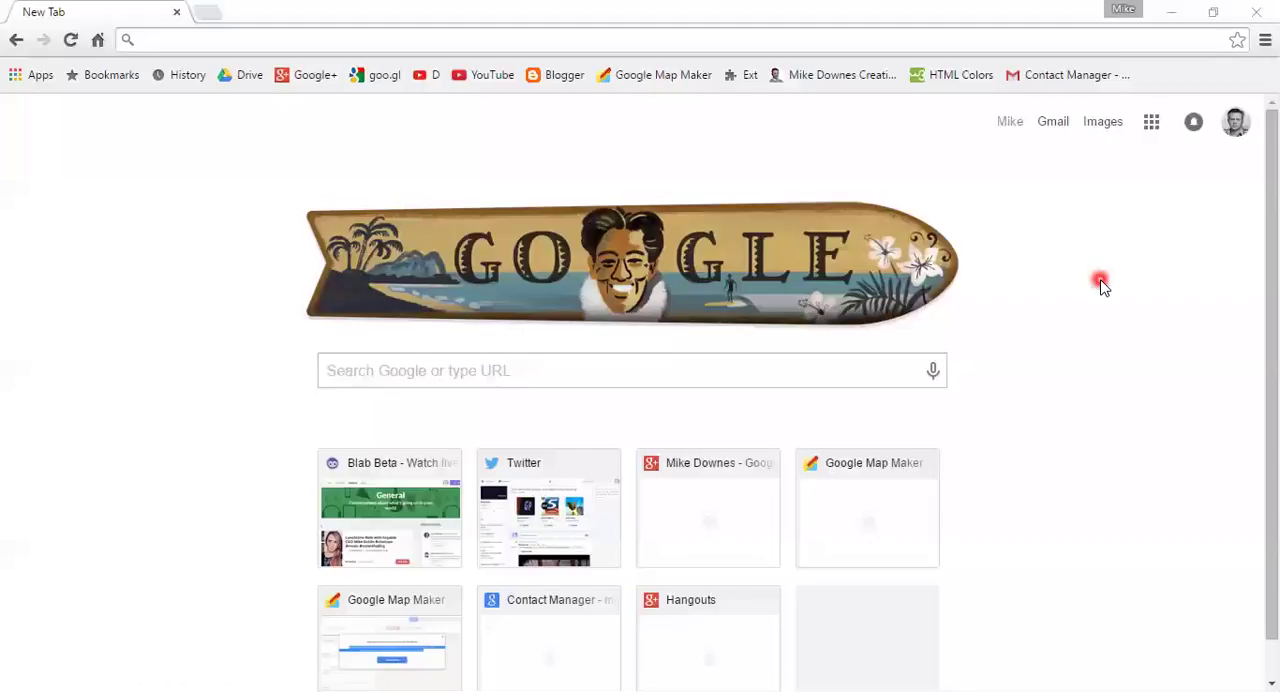
mouse_move(1085, 285)
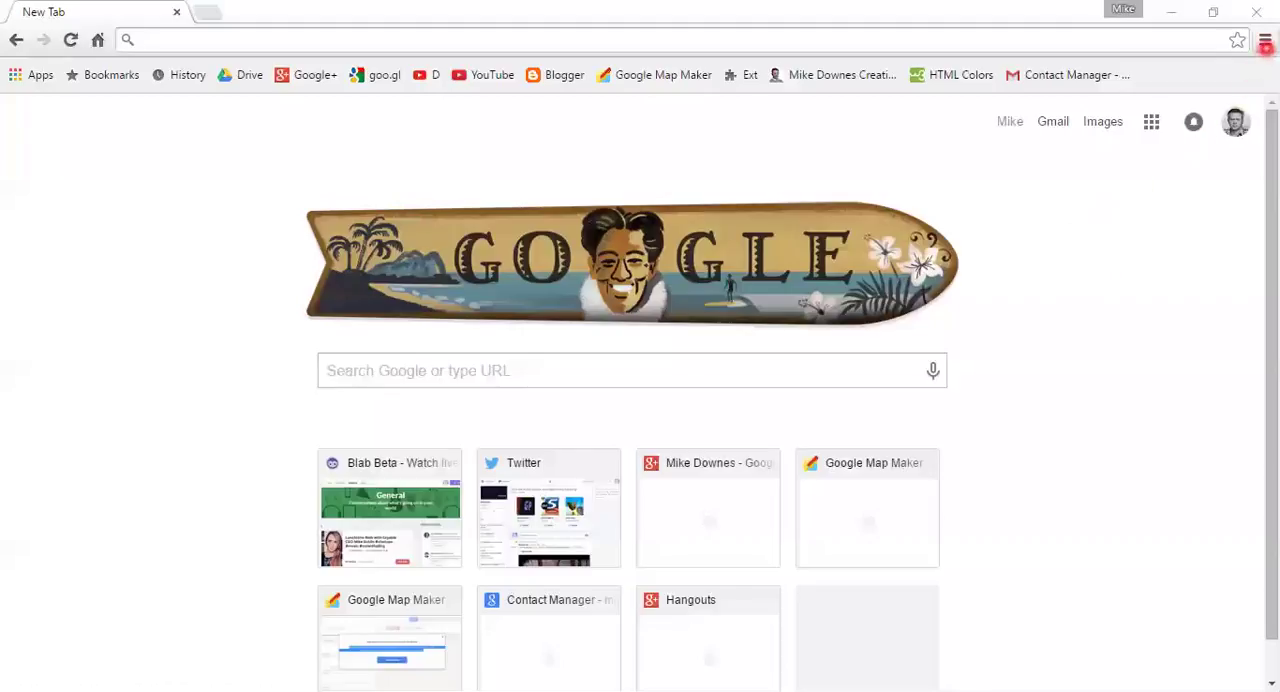
mouse_move(1265, 40)
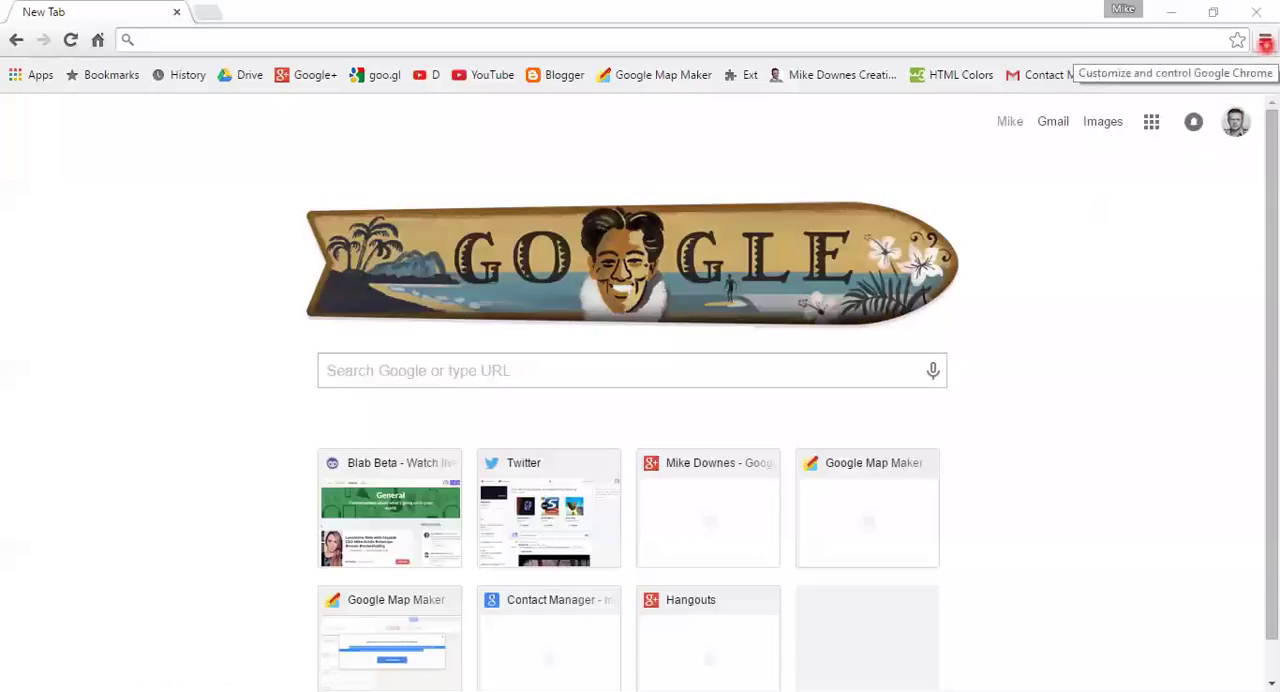
- Open Chrome's Settings page from the browser menu
left_click(1265, 39)
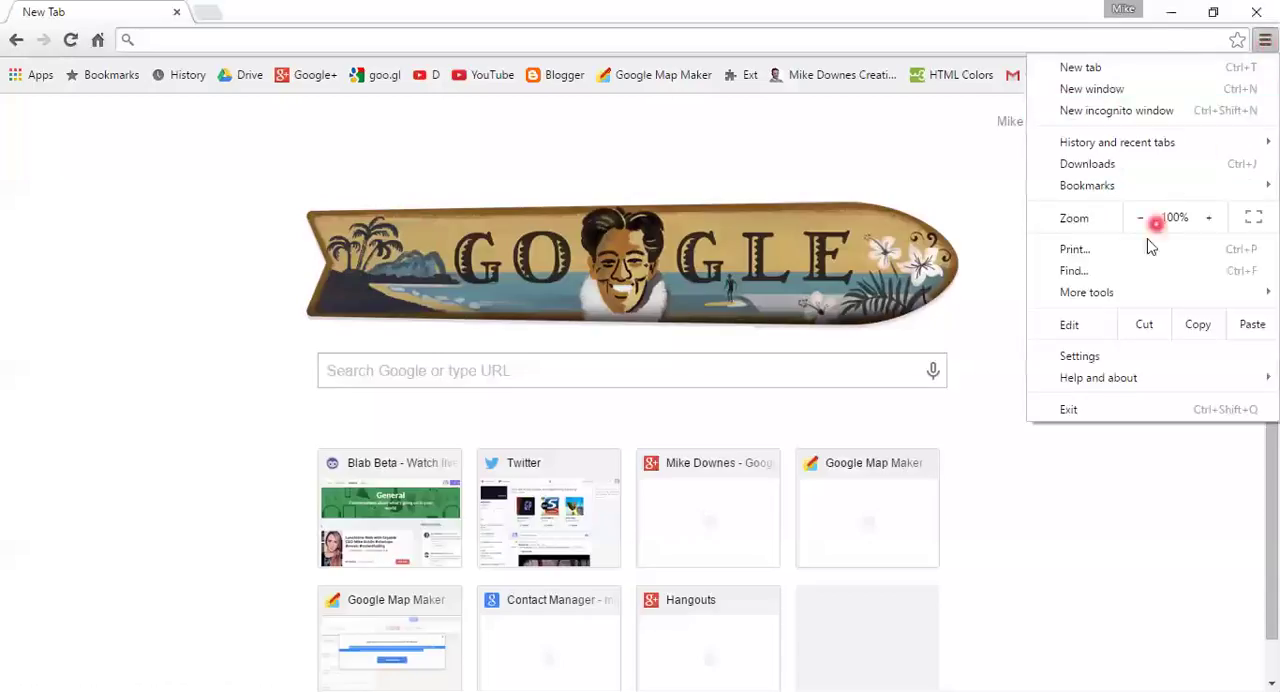
mouse_move(1079, 356)
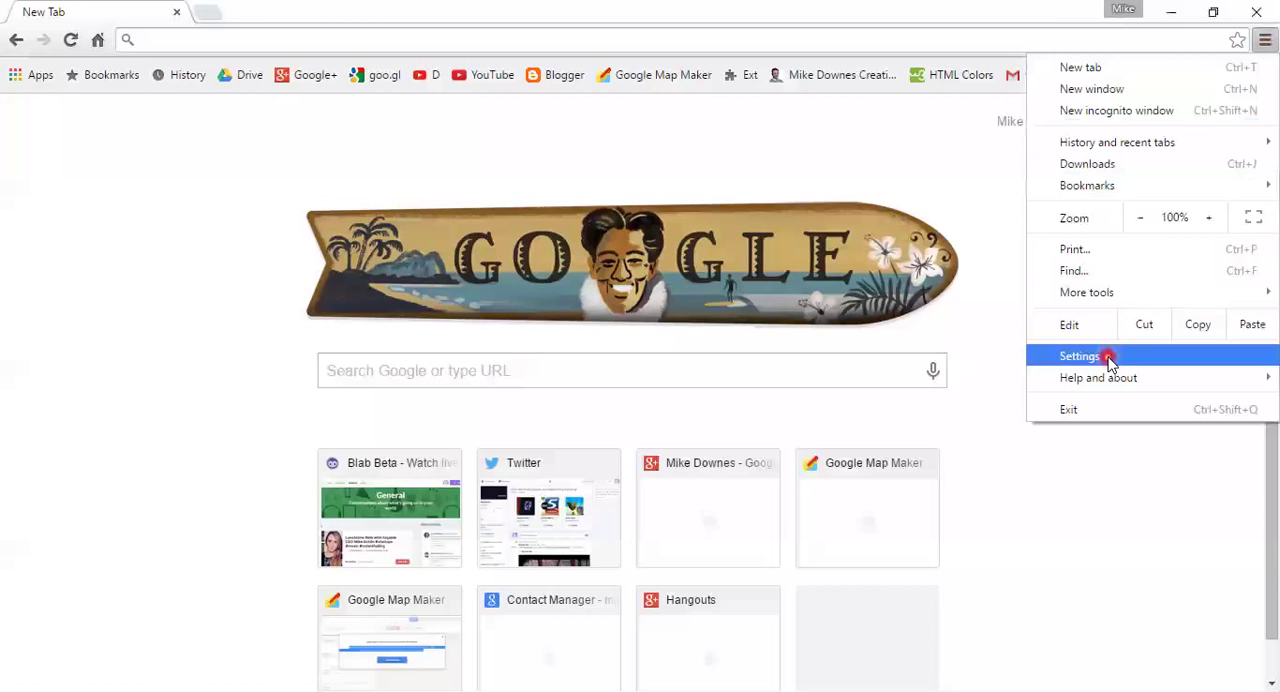
left_click(1079, 356)
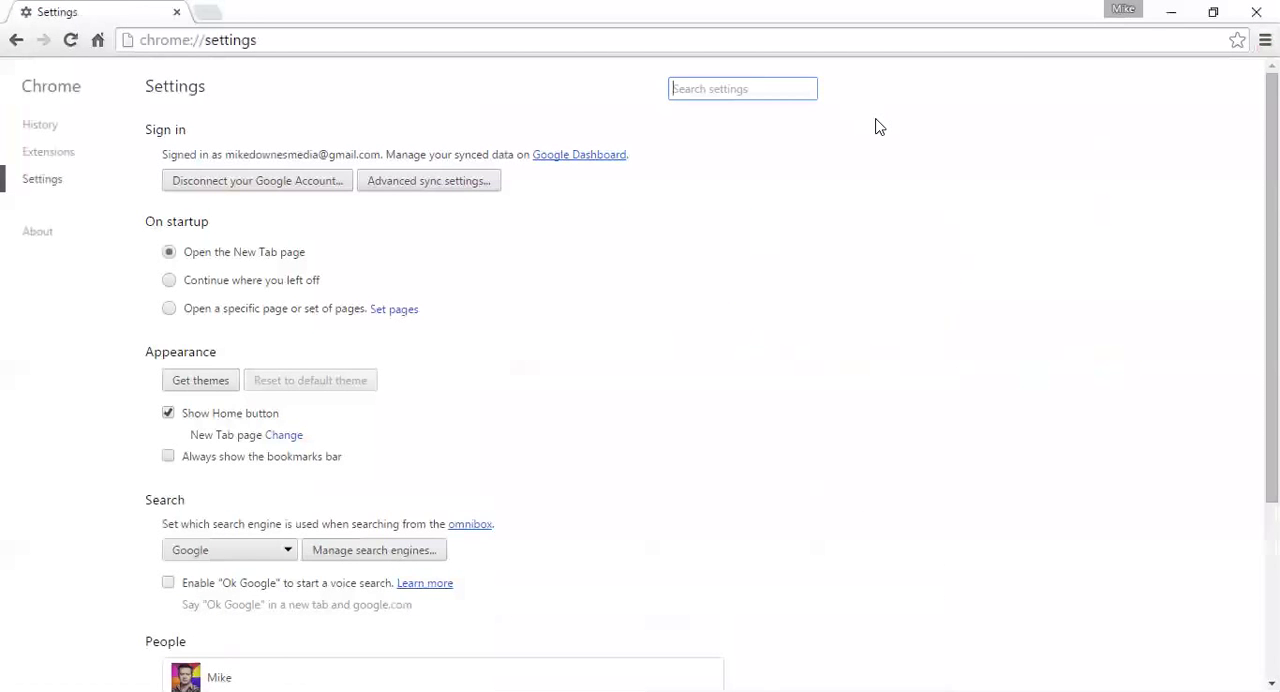
- Search settings for 'media' and open Content settings under Privacy
left_click(742, 88)
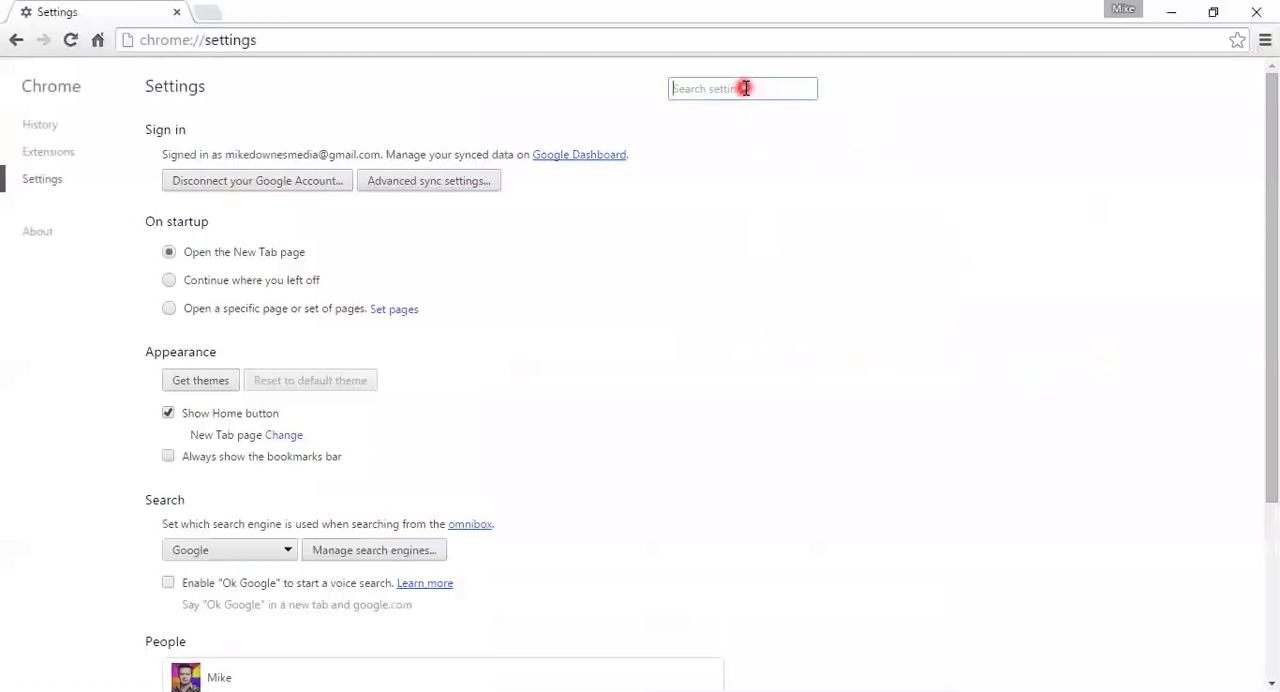
type("media")
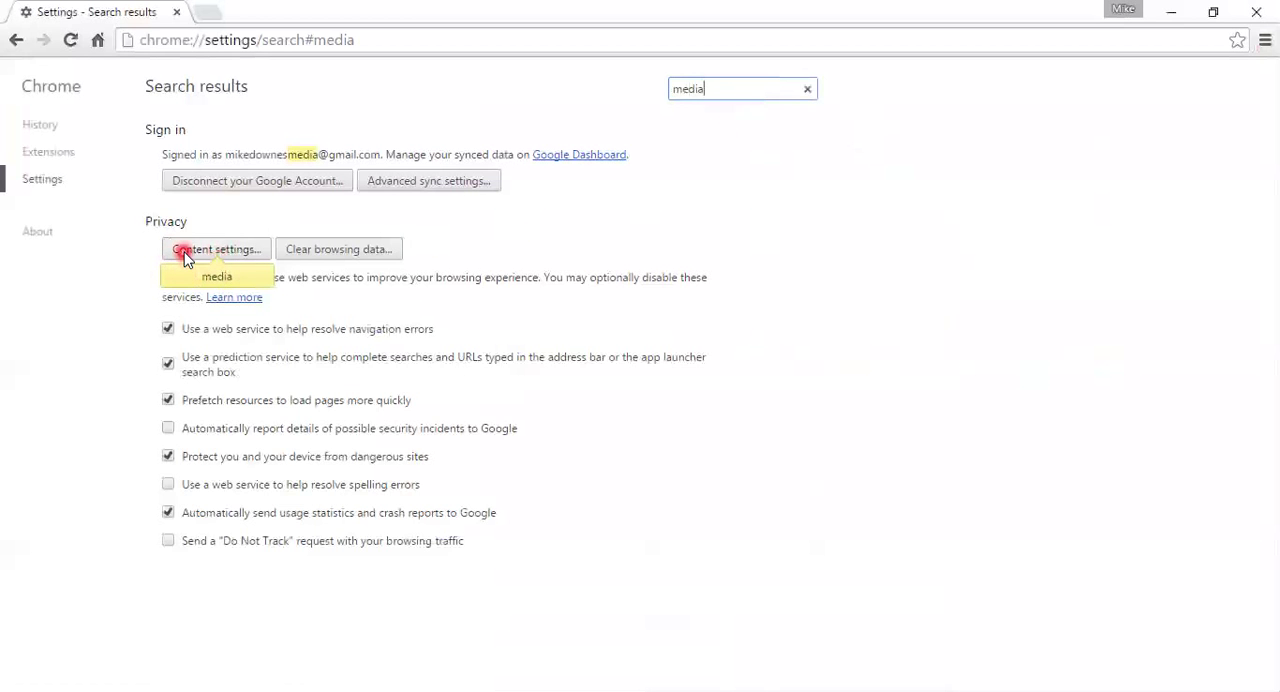
left_click(216, 249)
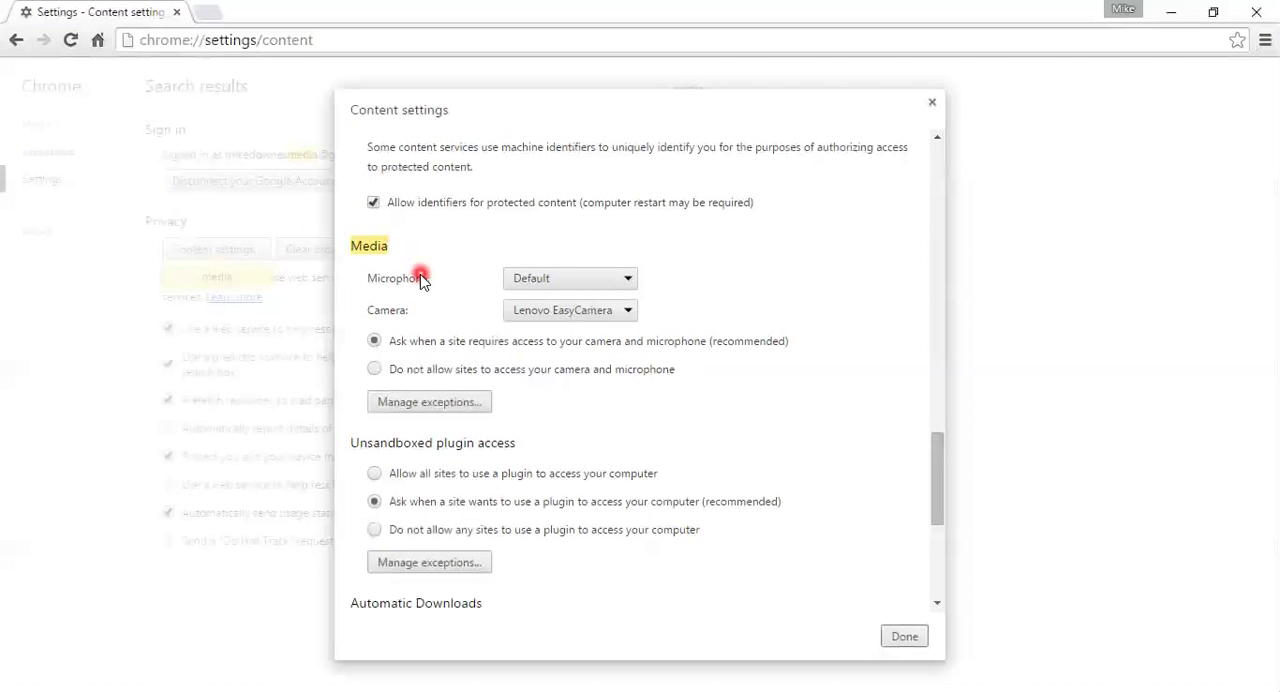
- Review the Media device lists, keeping microphone Default and camera Lenovo EasyCamera
left_click(570, 278)
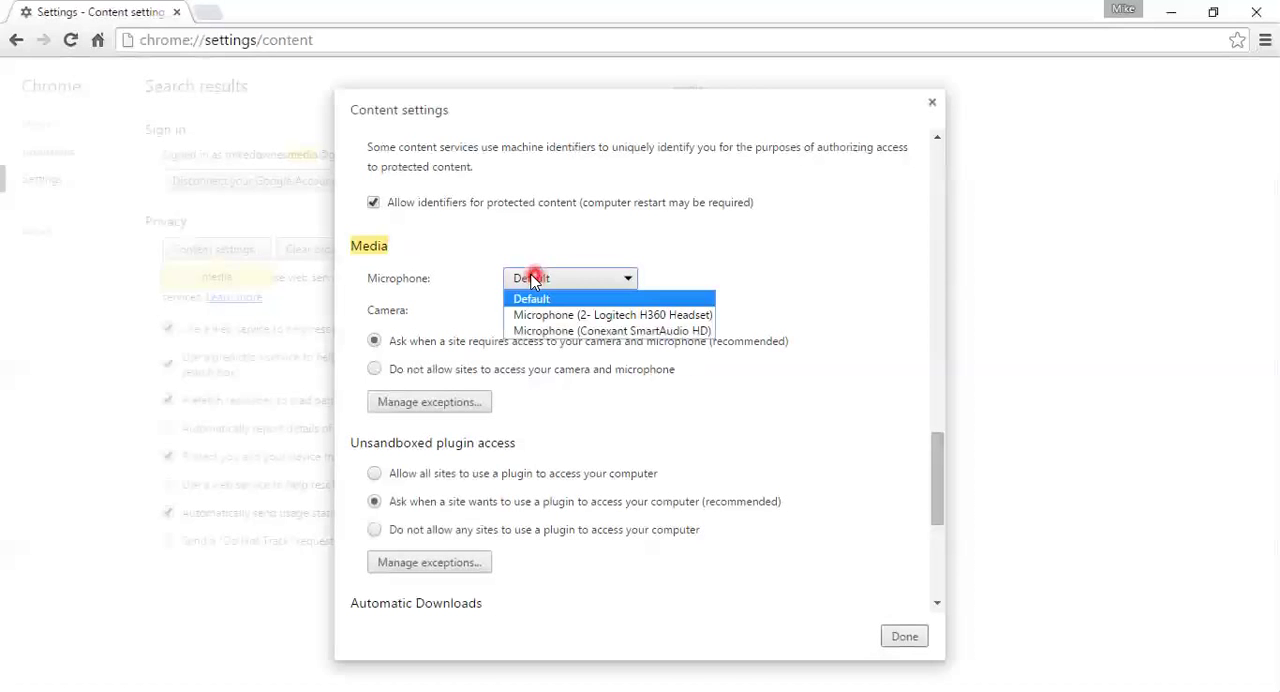
left_click(570, 310)
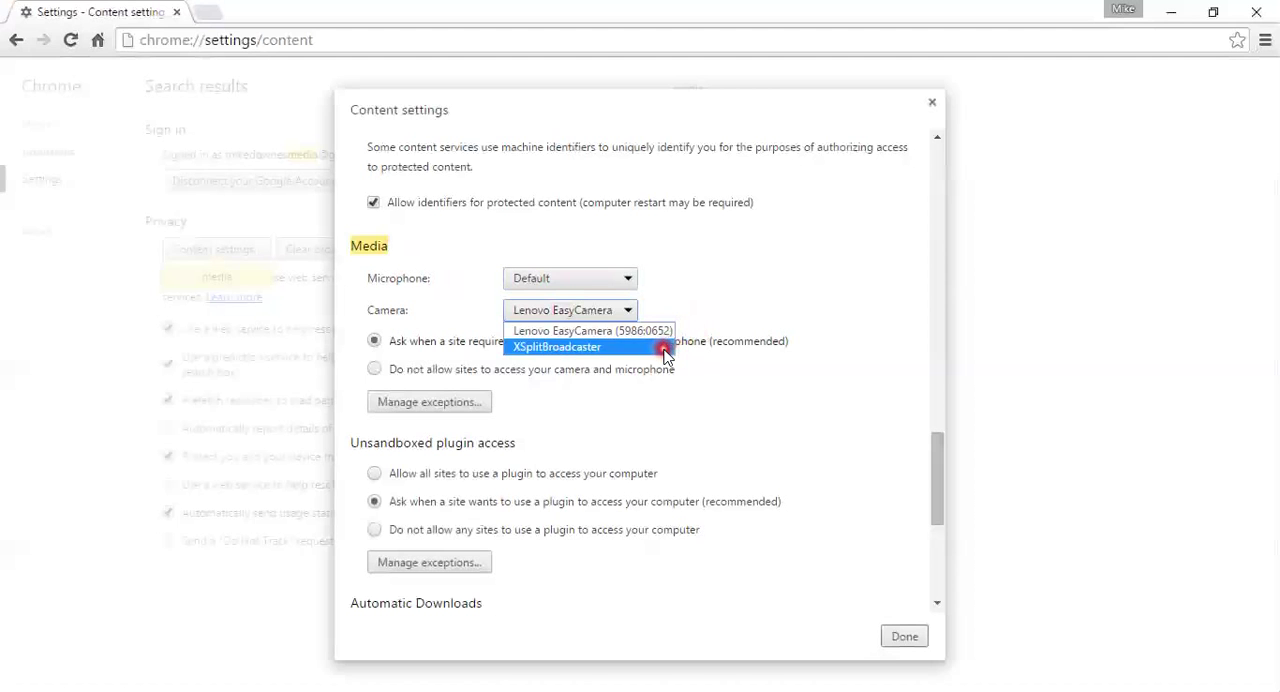
left_click(570, 331)
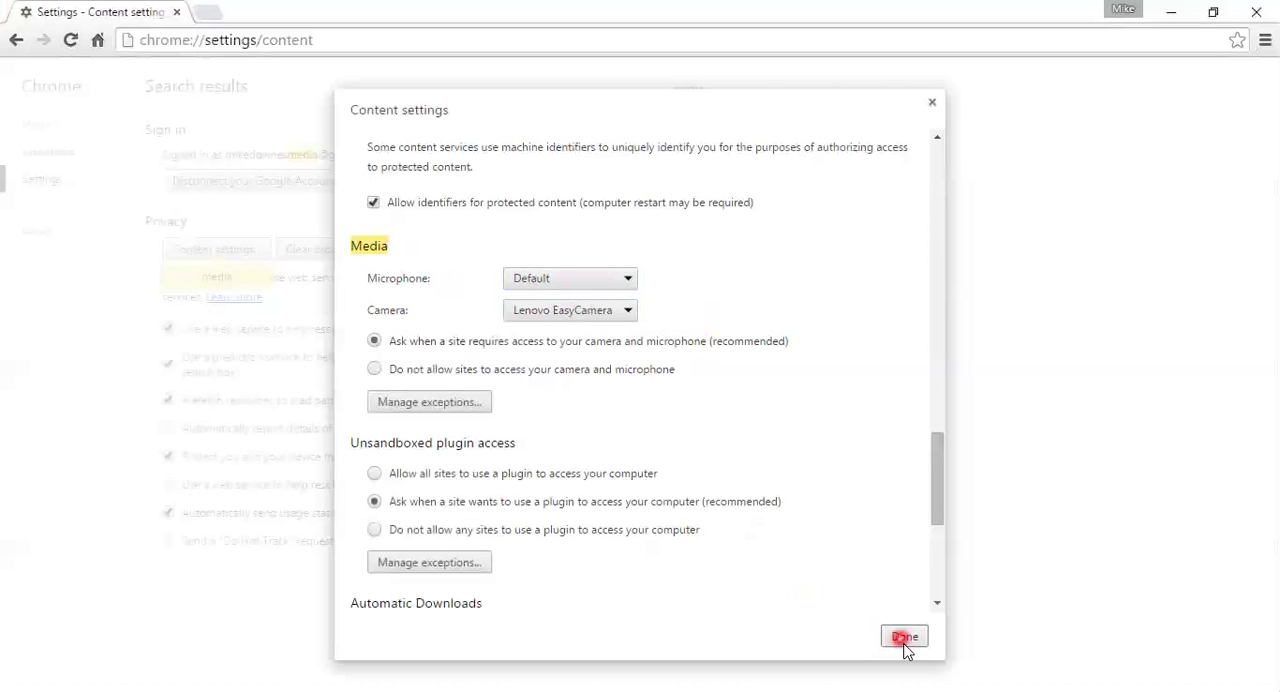
- Close the Content settings dialog with Done
left_click(903, 637)
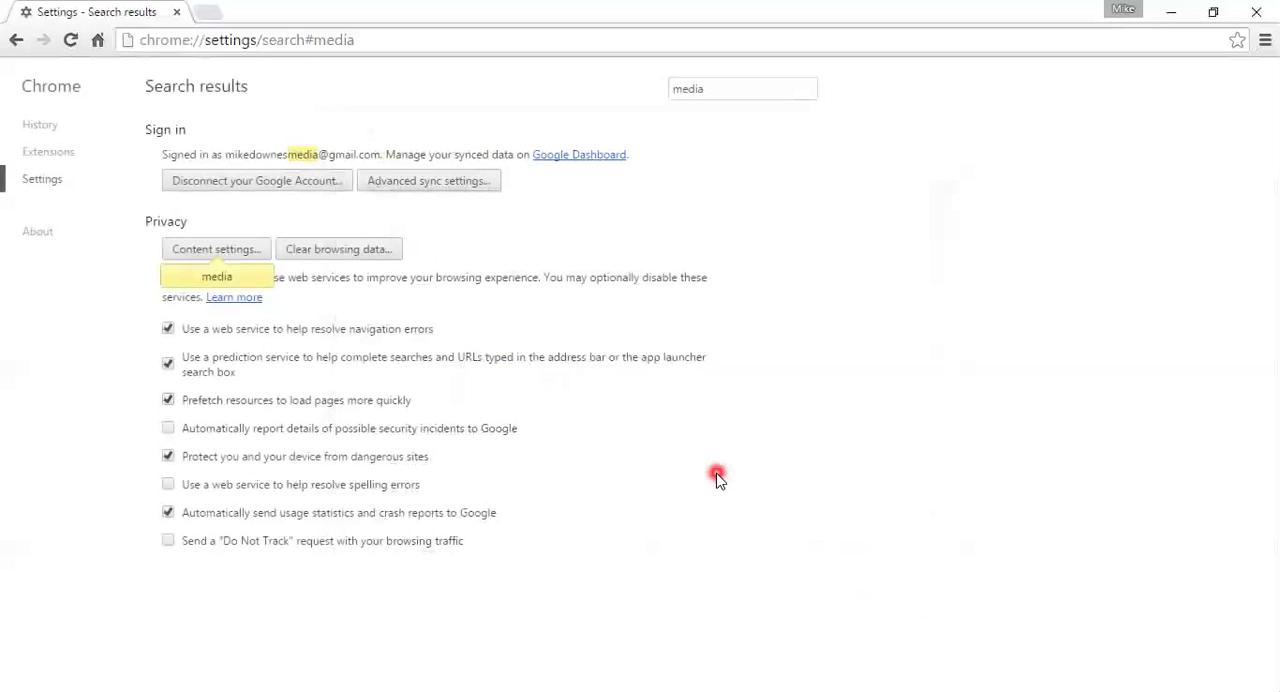
mouse_move(475, 373)
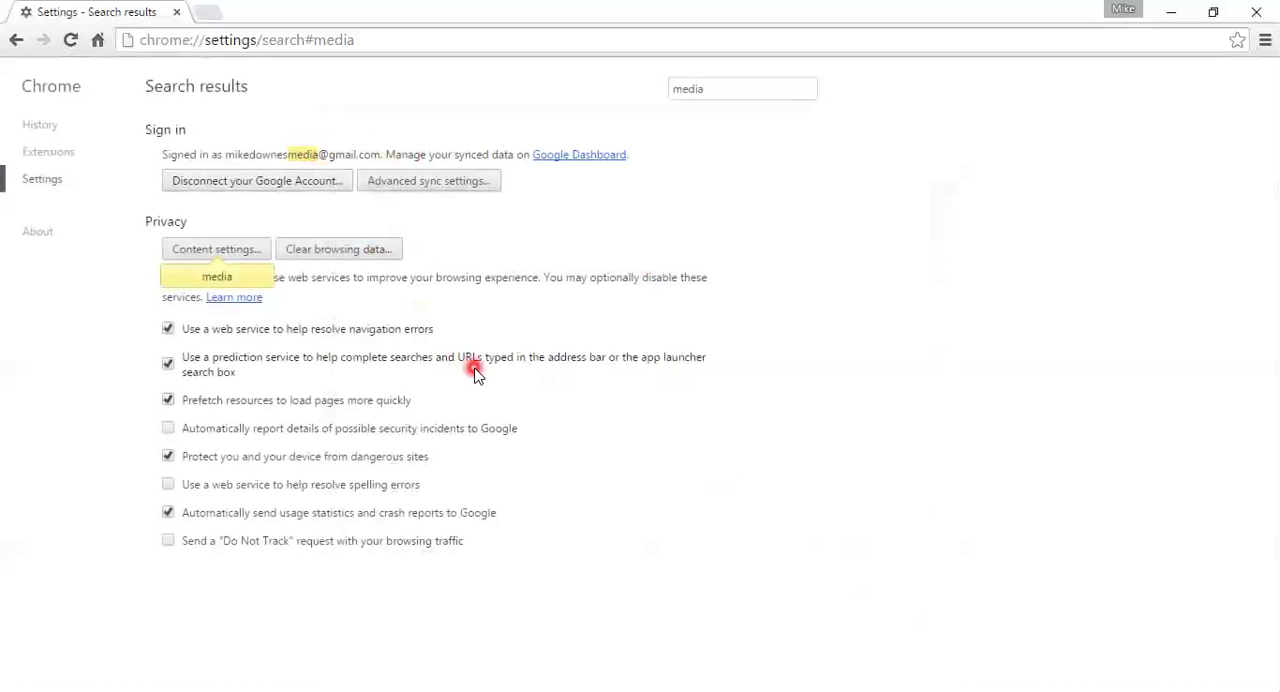
mouse_move(542, 408)
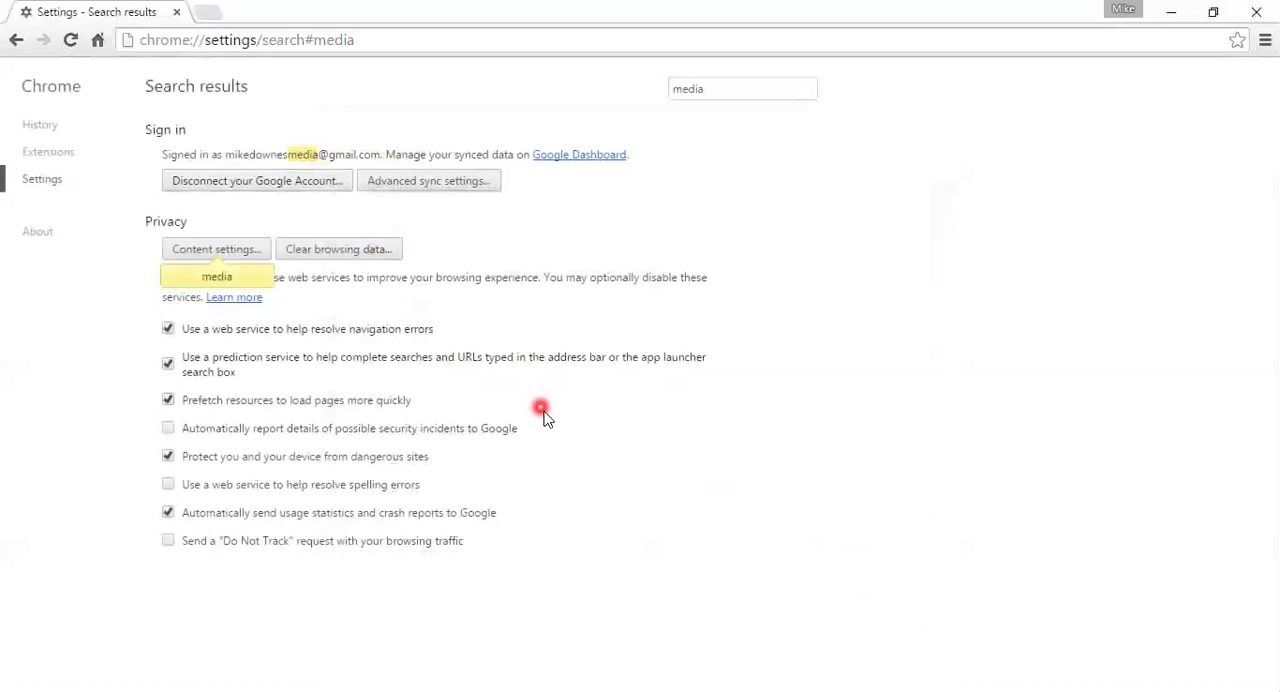
mouse_move(558, 425)
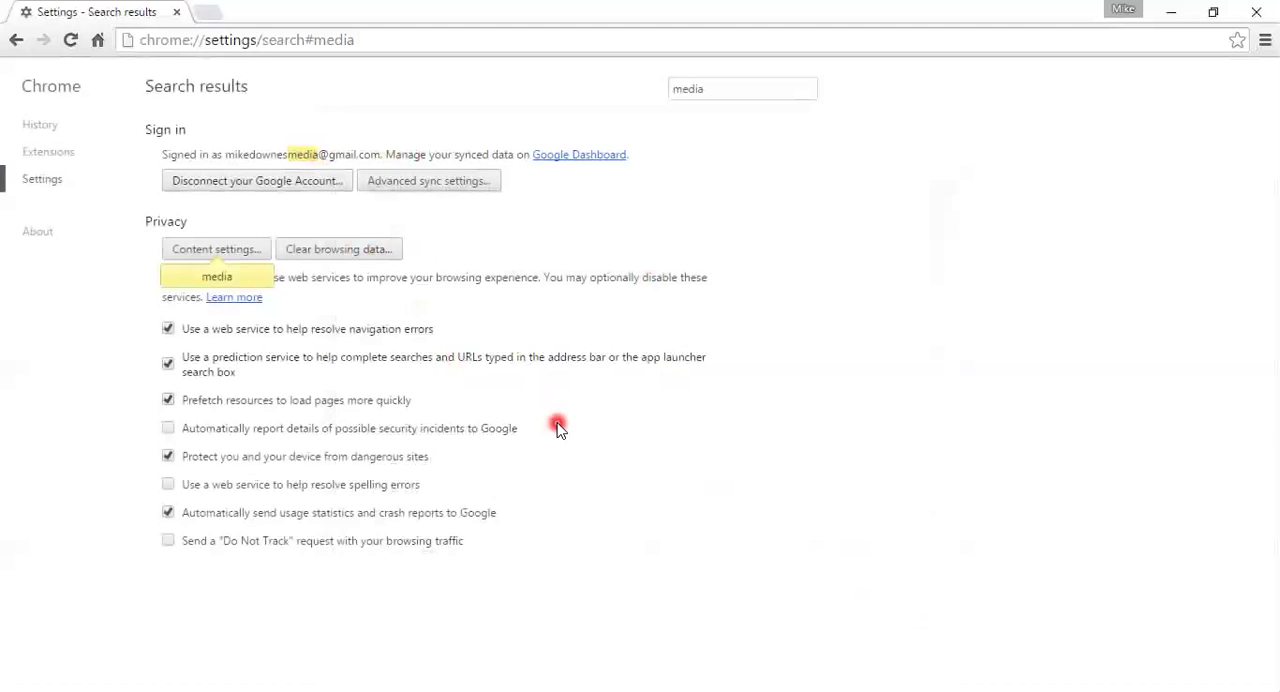